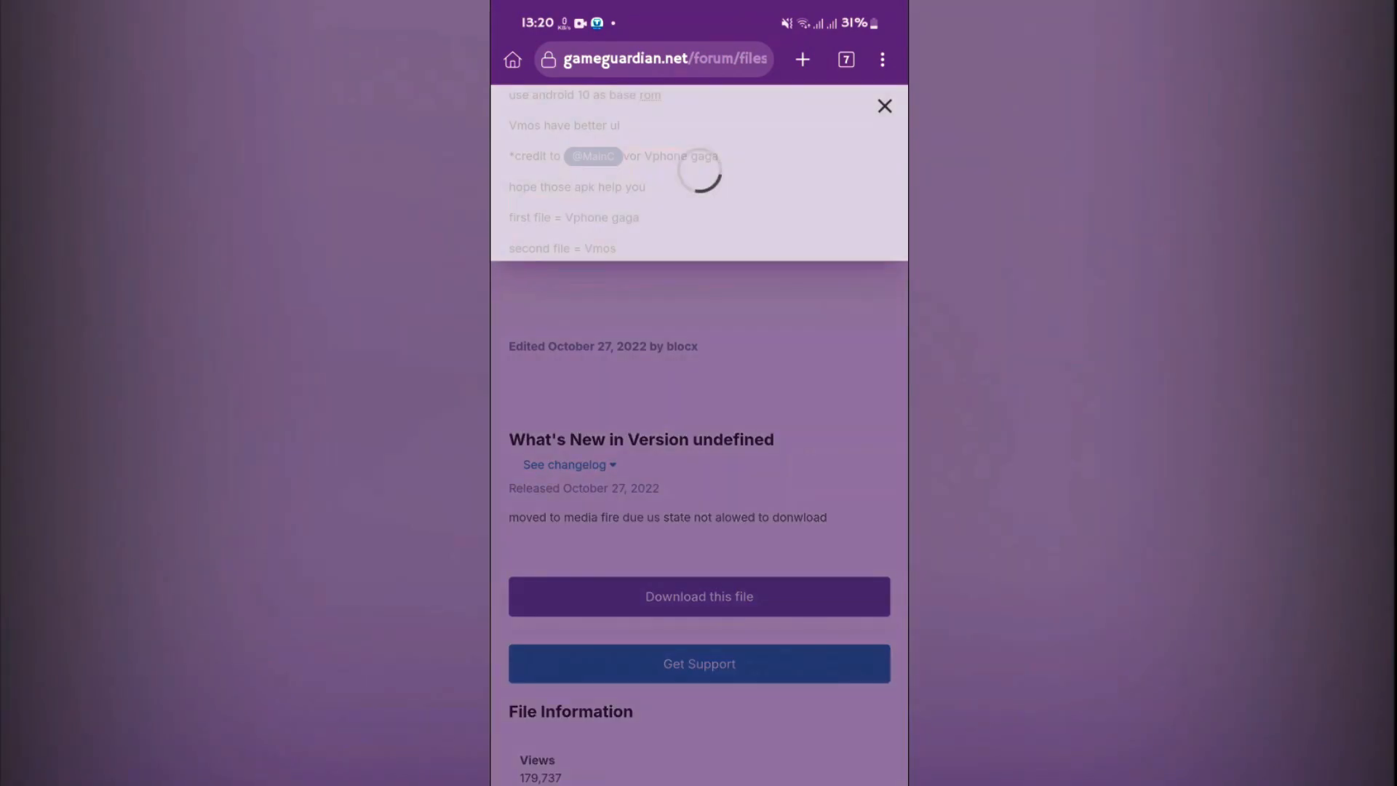
Download the VPhoneGaGa Gold APK from the GameGuardian forum page
click(699, 596)
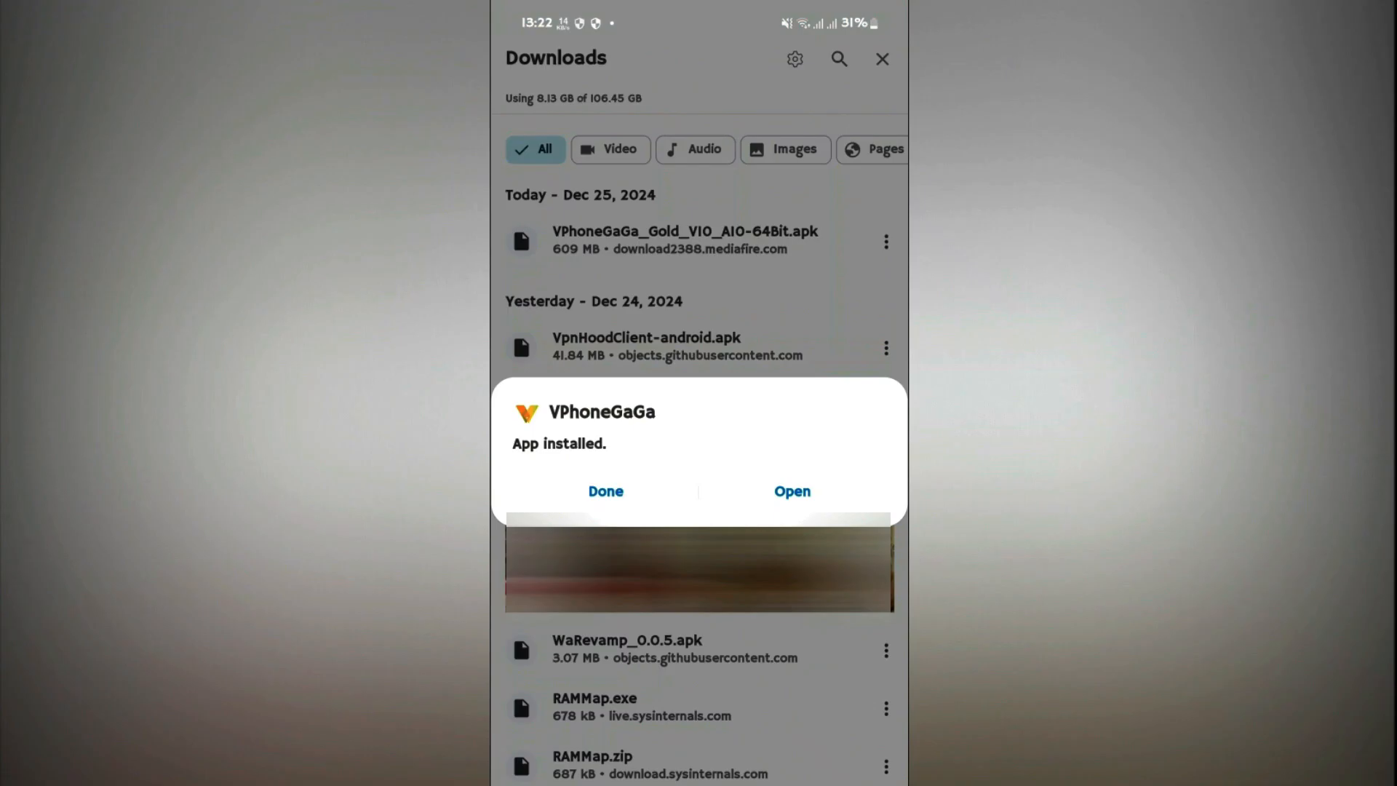
Launch VPhoneGaGa, skip its intro, and check its appear-on-top permission
click(790, 491)
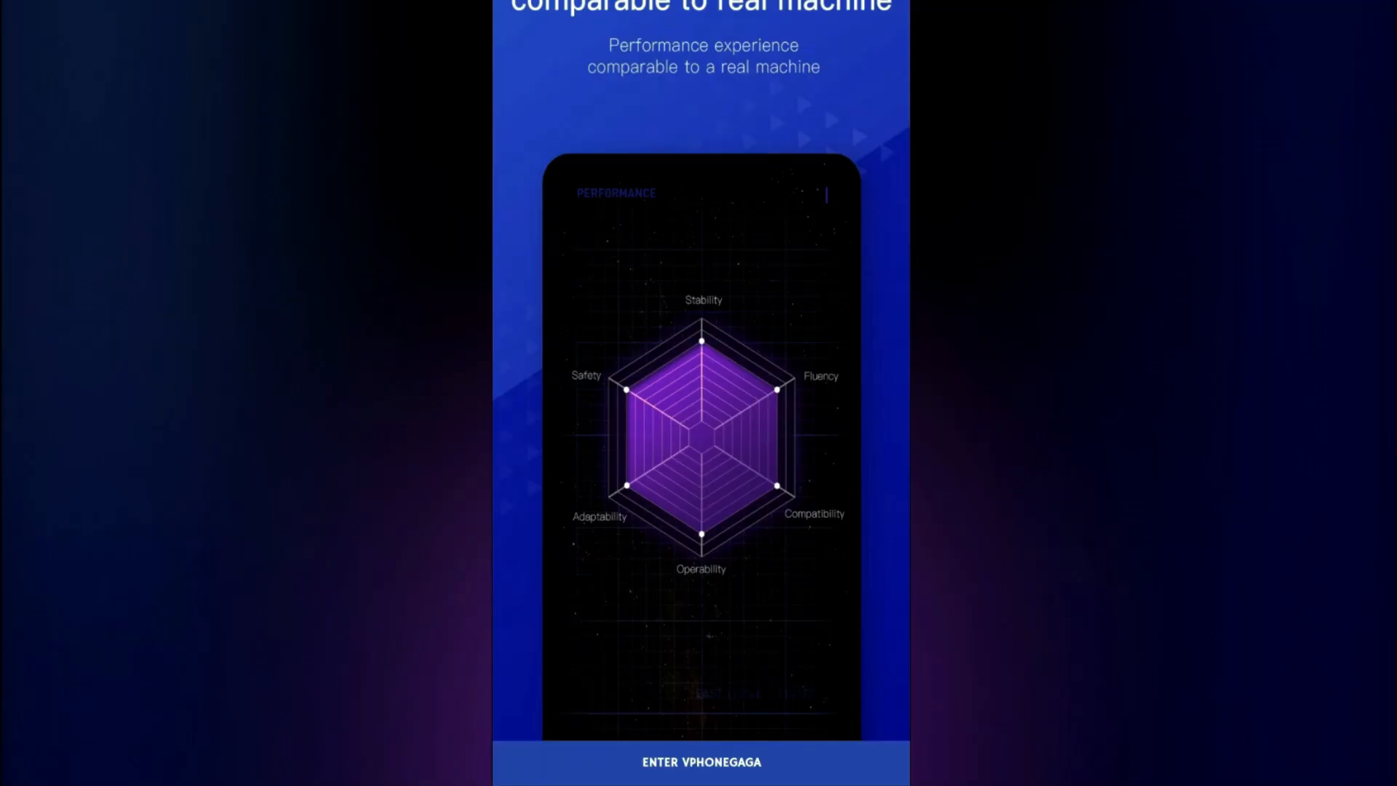
click(701, 762)
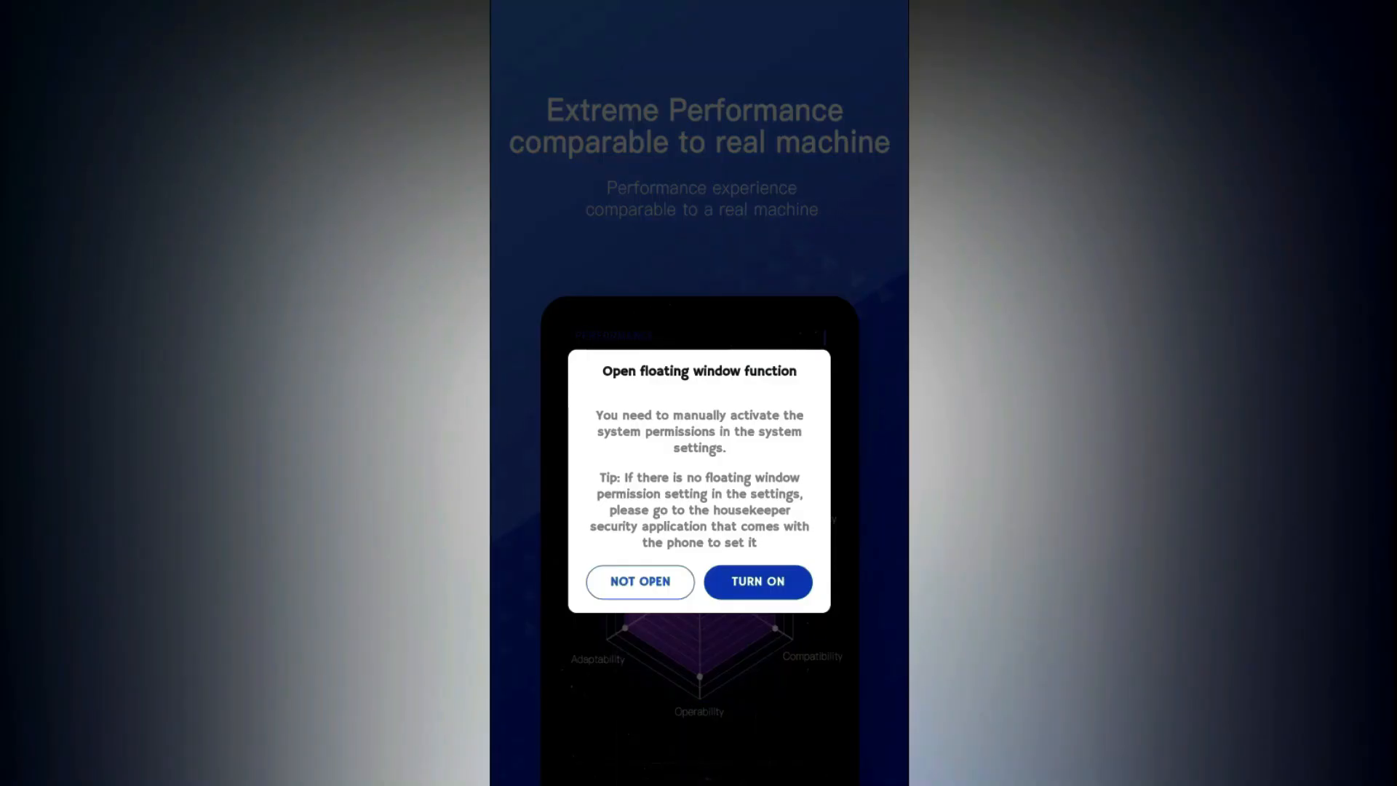
click(757, 580)
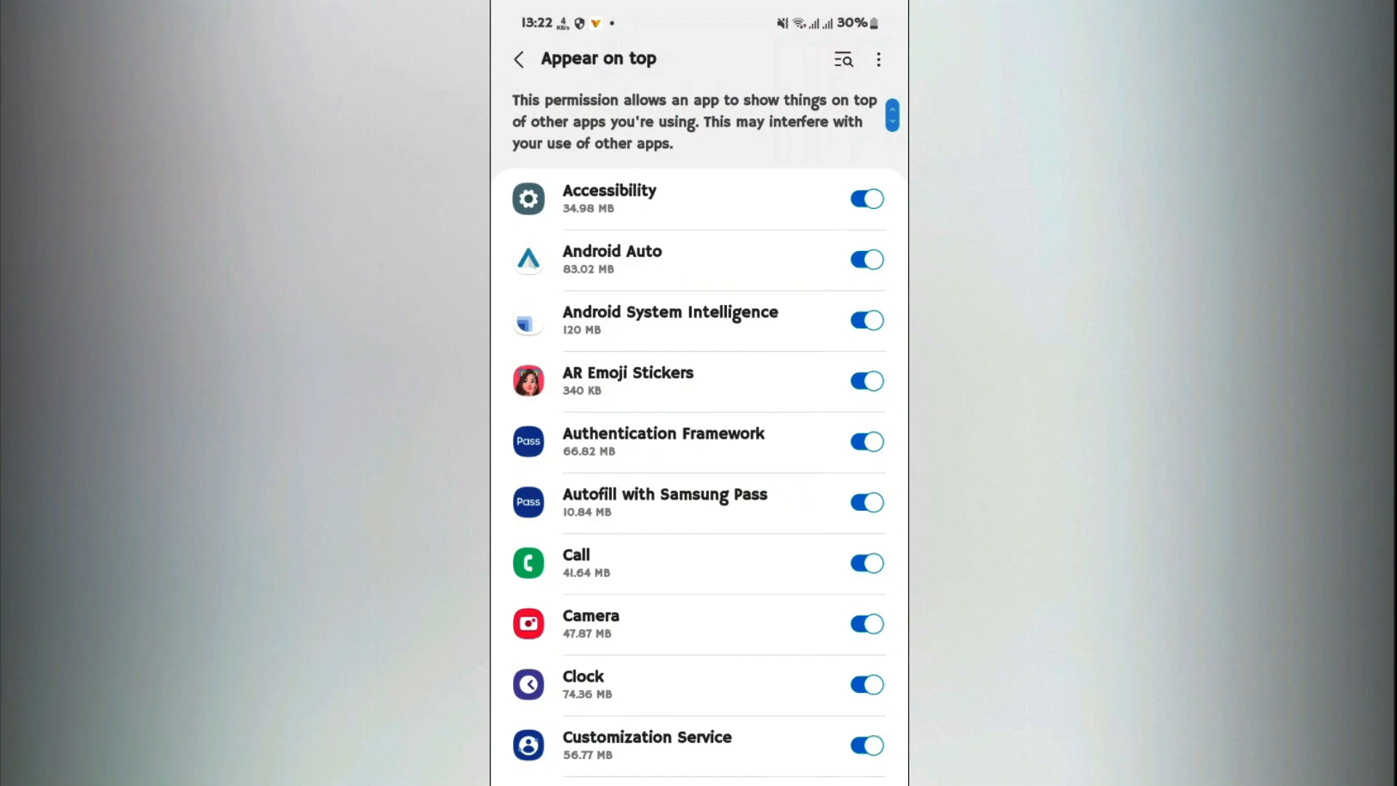
scroll(down, 3)
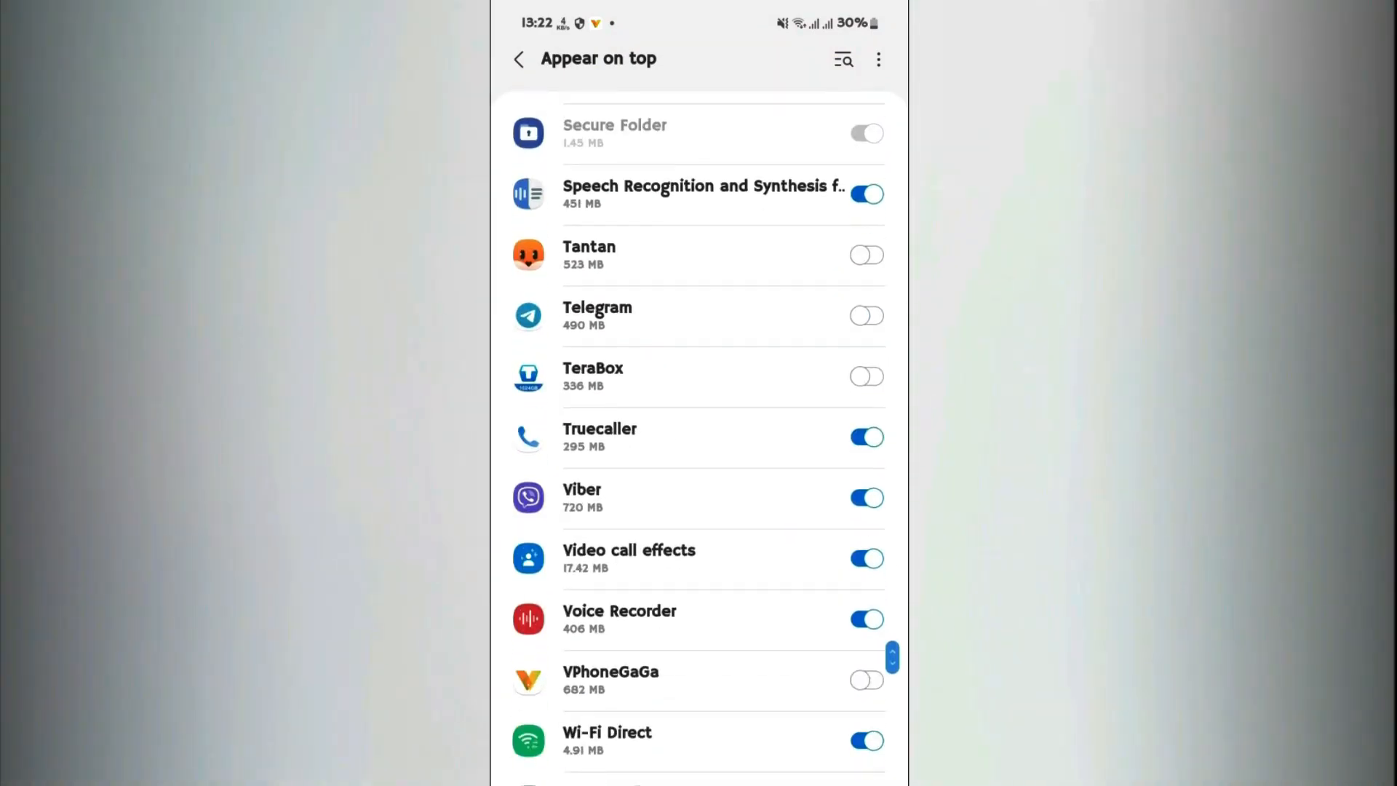
scroll(up, 3)
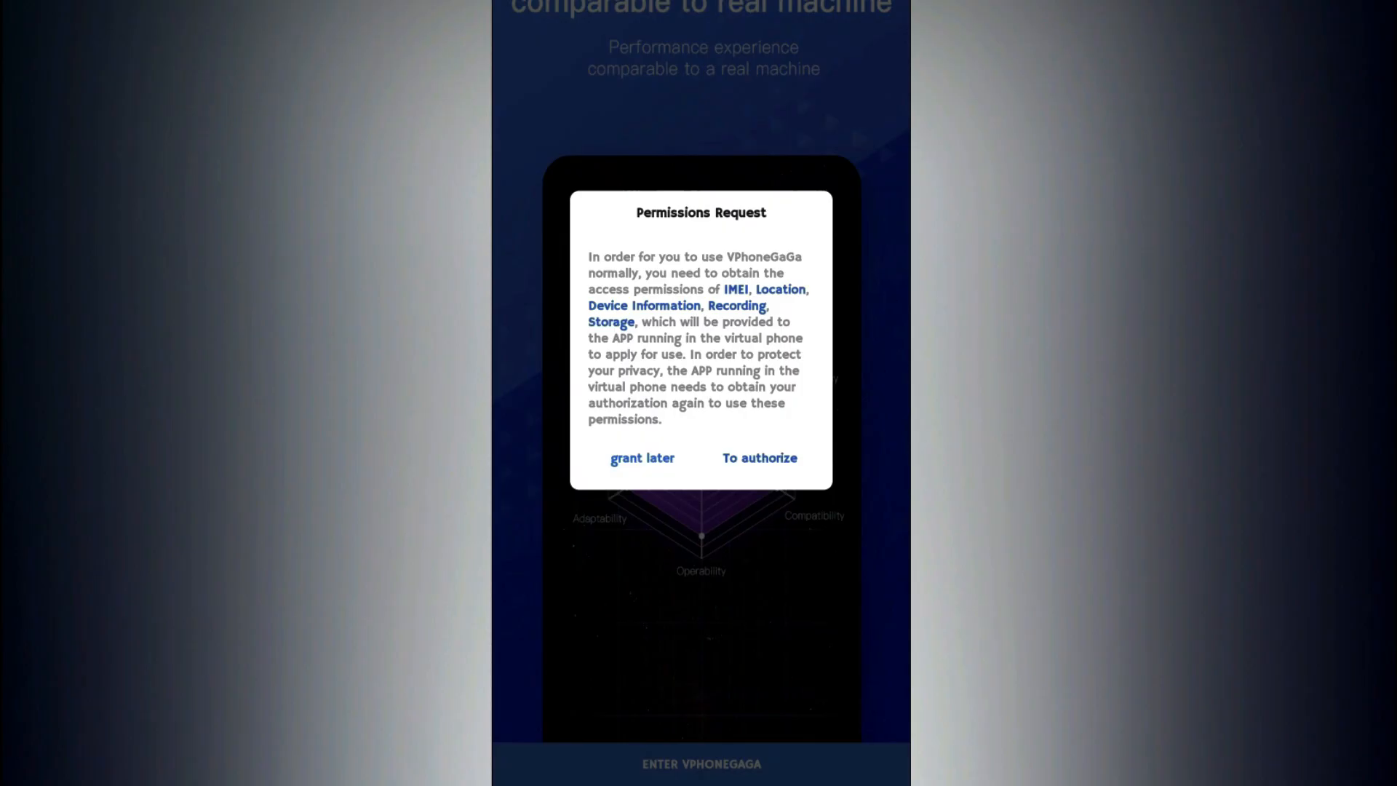
Grant VPhoneGaGa's phone permissions and step through the feature guide
click(758, 457)
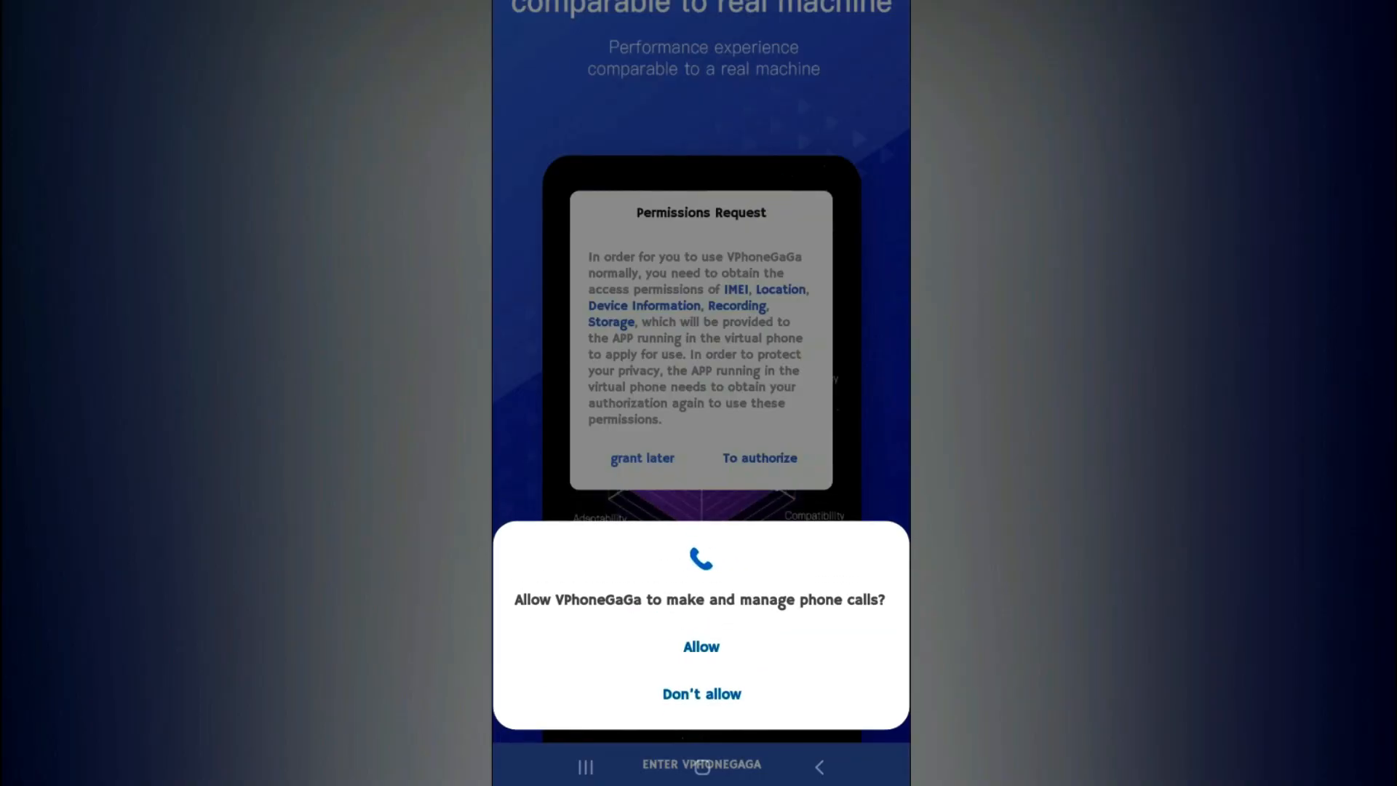
click(700, 645)
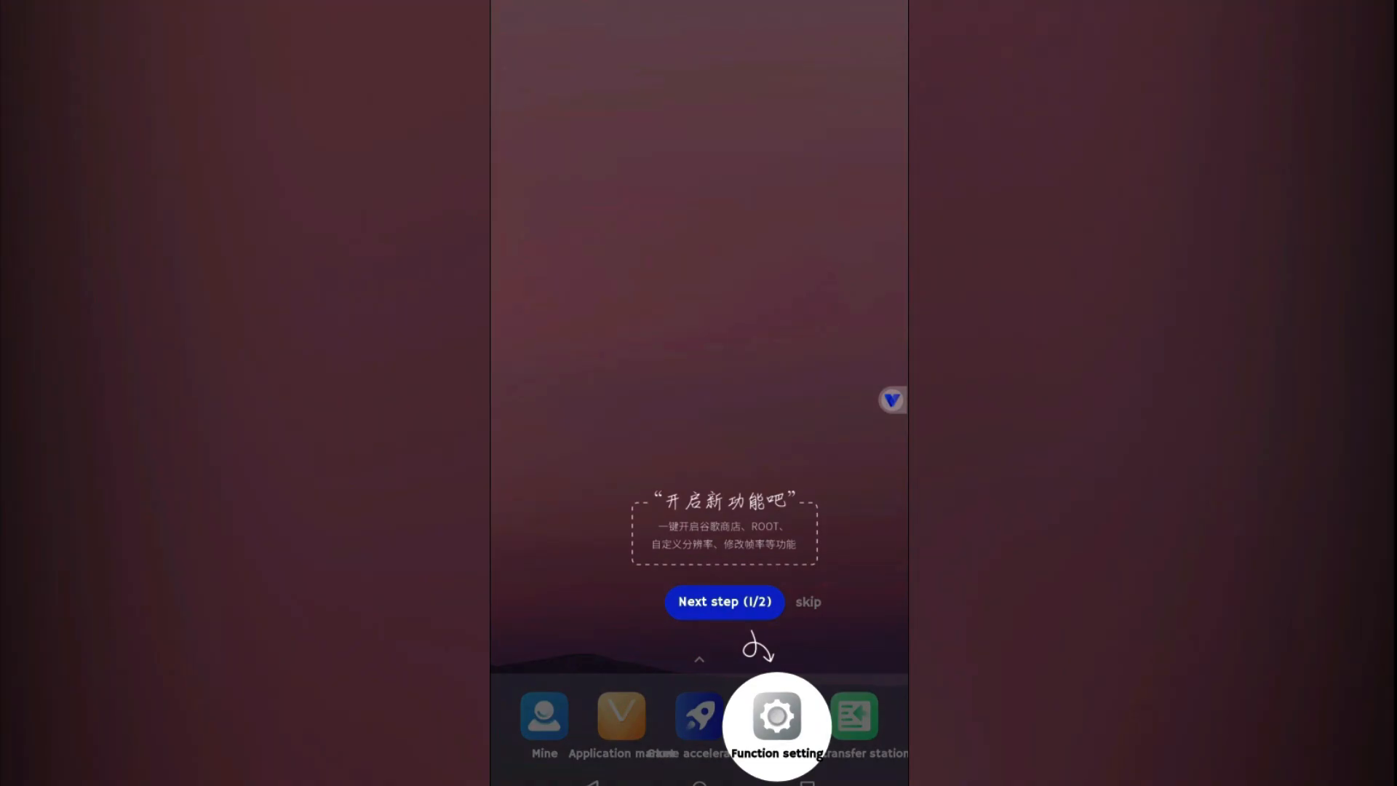
click(776, 715)
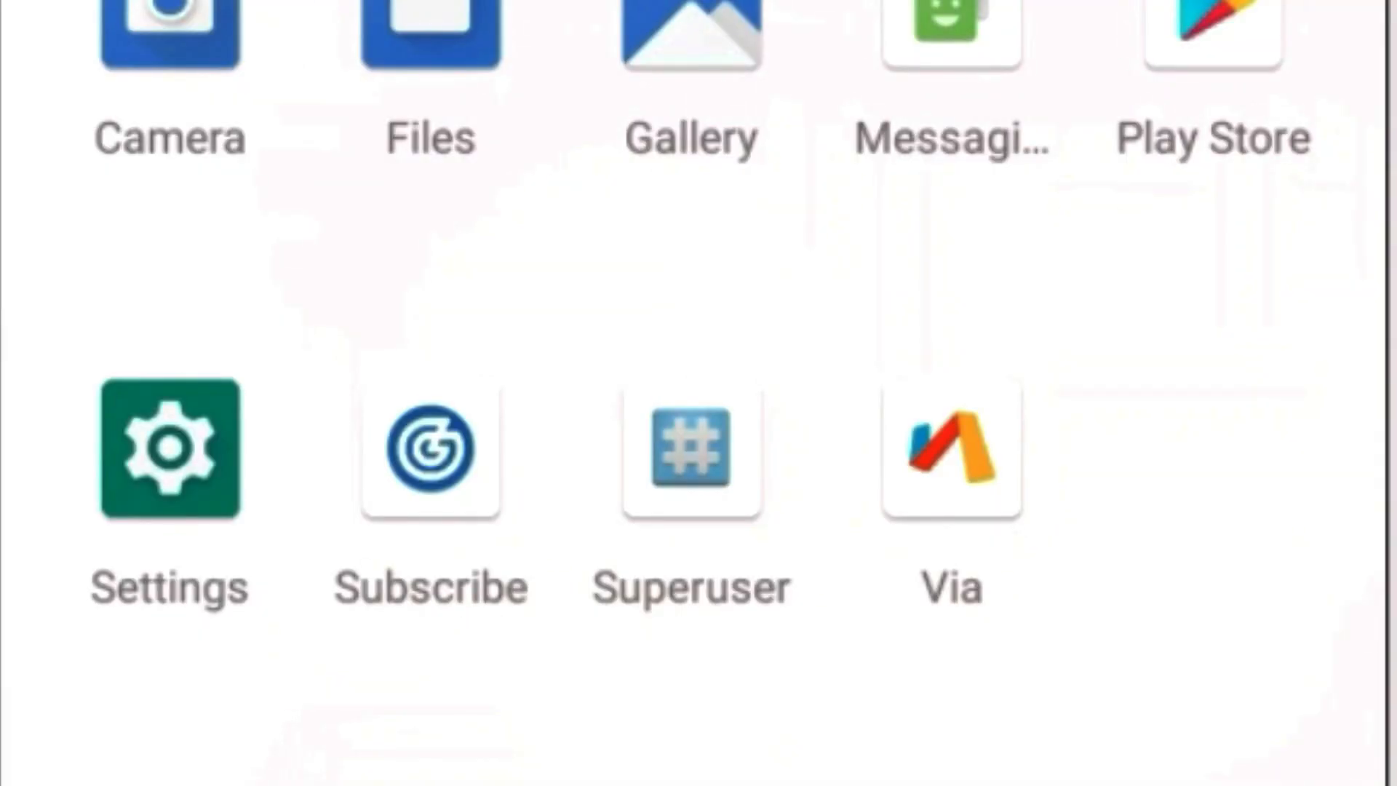
Download GameGuardian 101.1 from its official downloads page using the Via browser
click(949, 449)
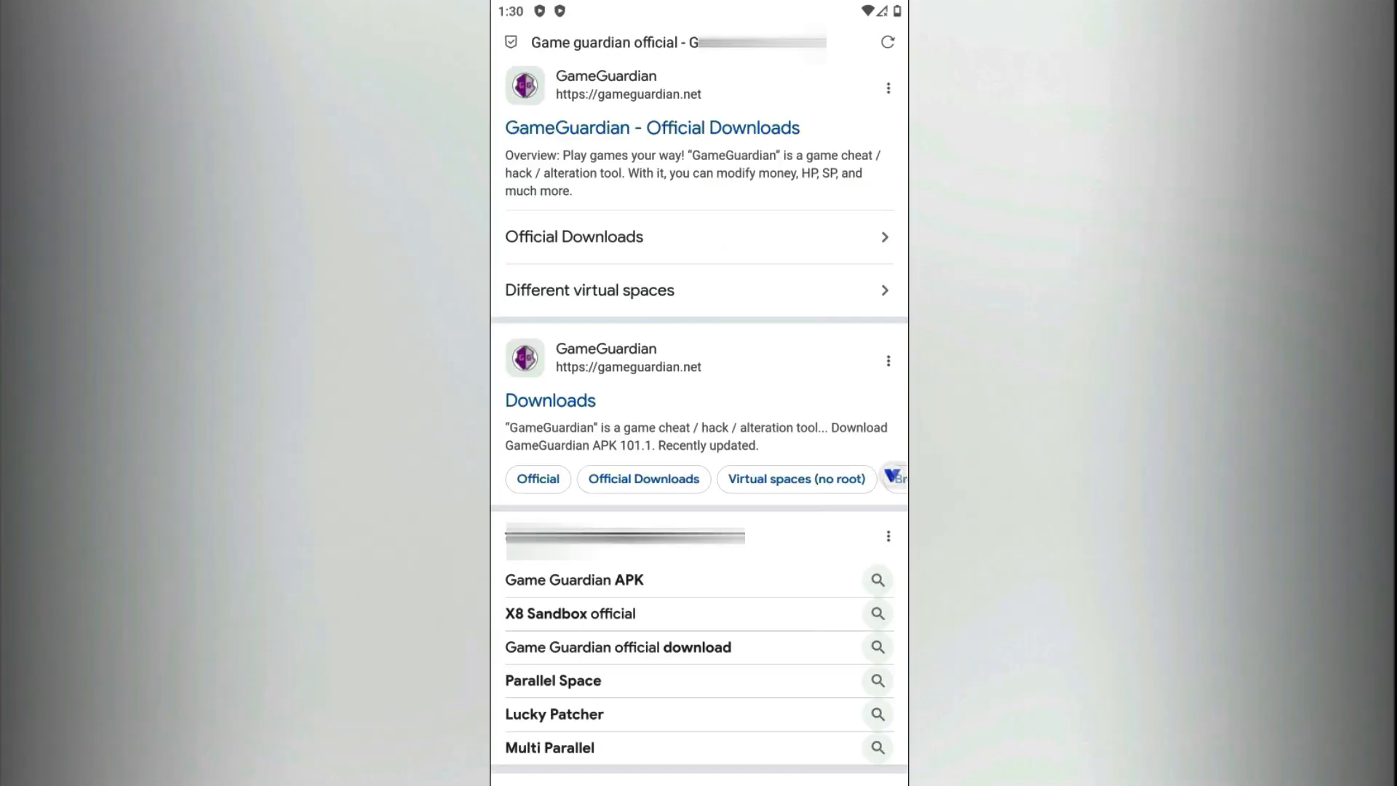
click(651, 128)
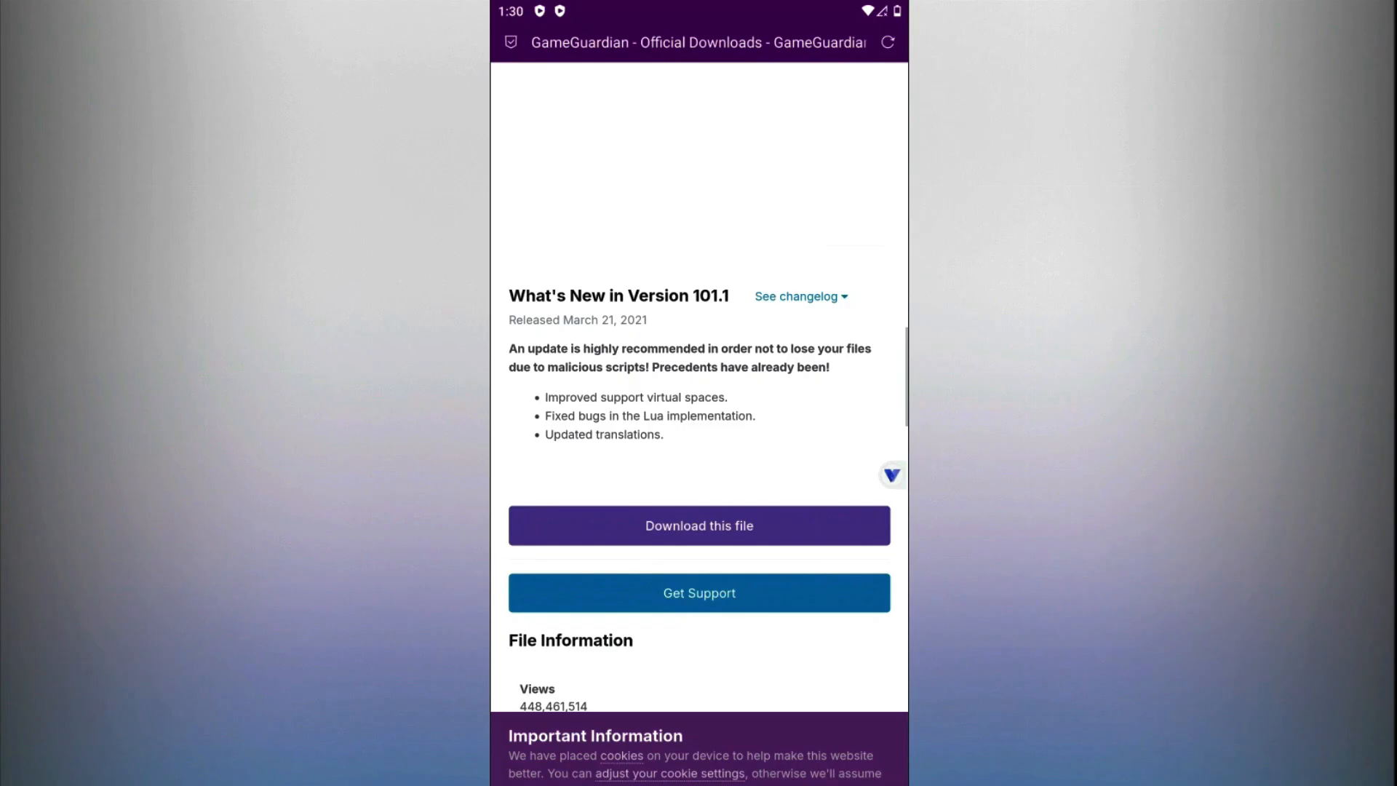
click(698, 525)
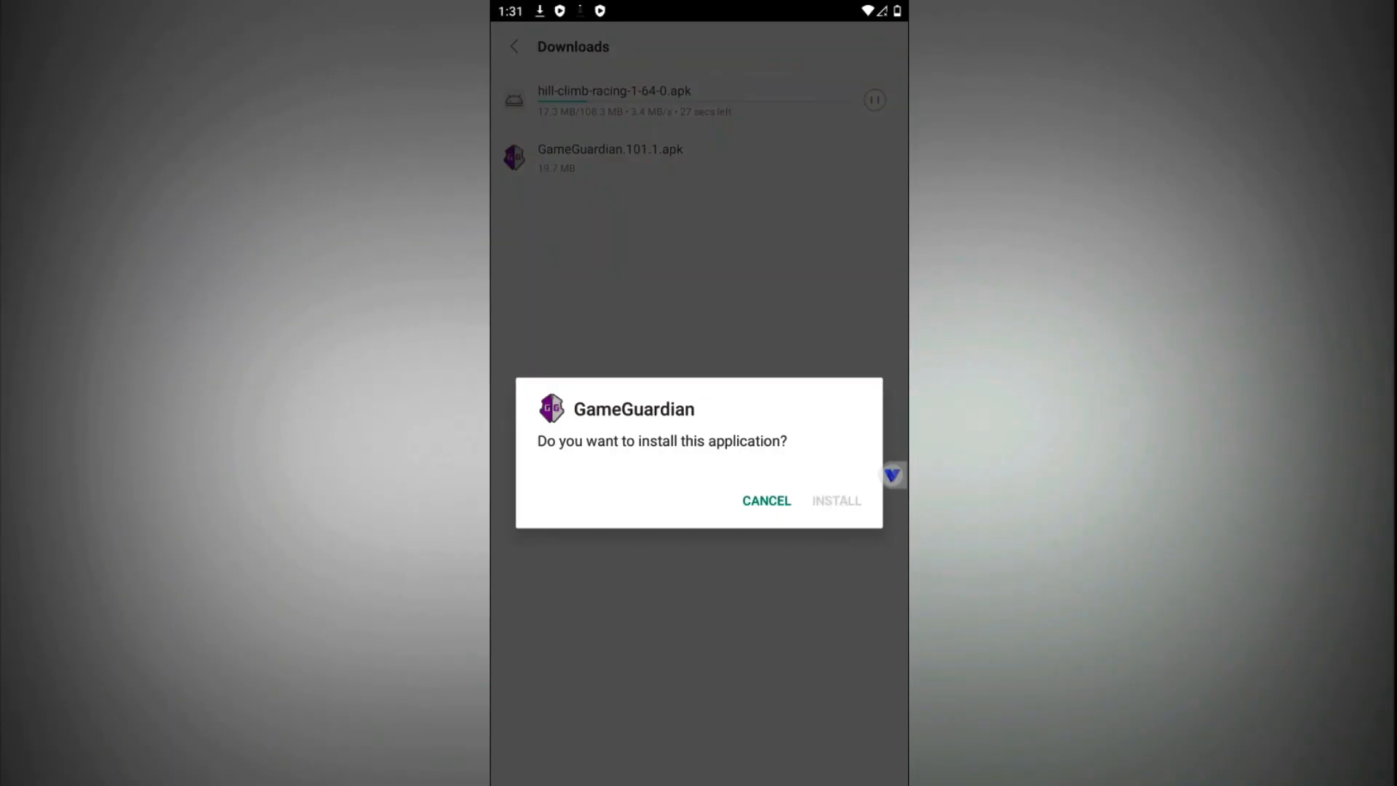
Install GameGuardian 101.1, launch it, and dismiss both compatibility warnings and the help notes
click(766, 500)
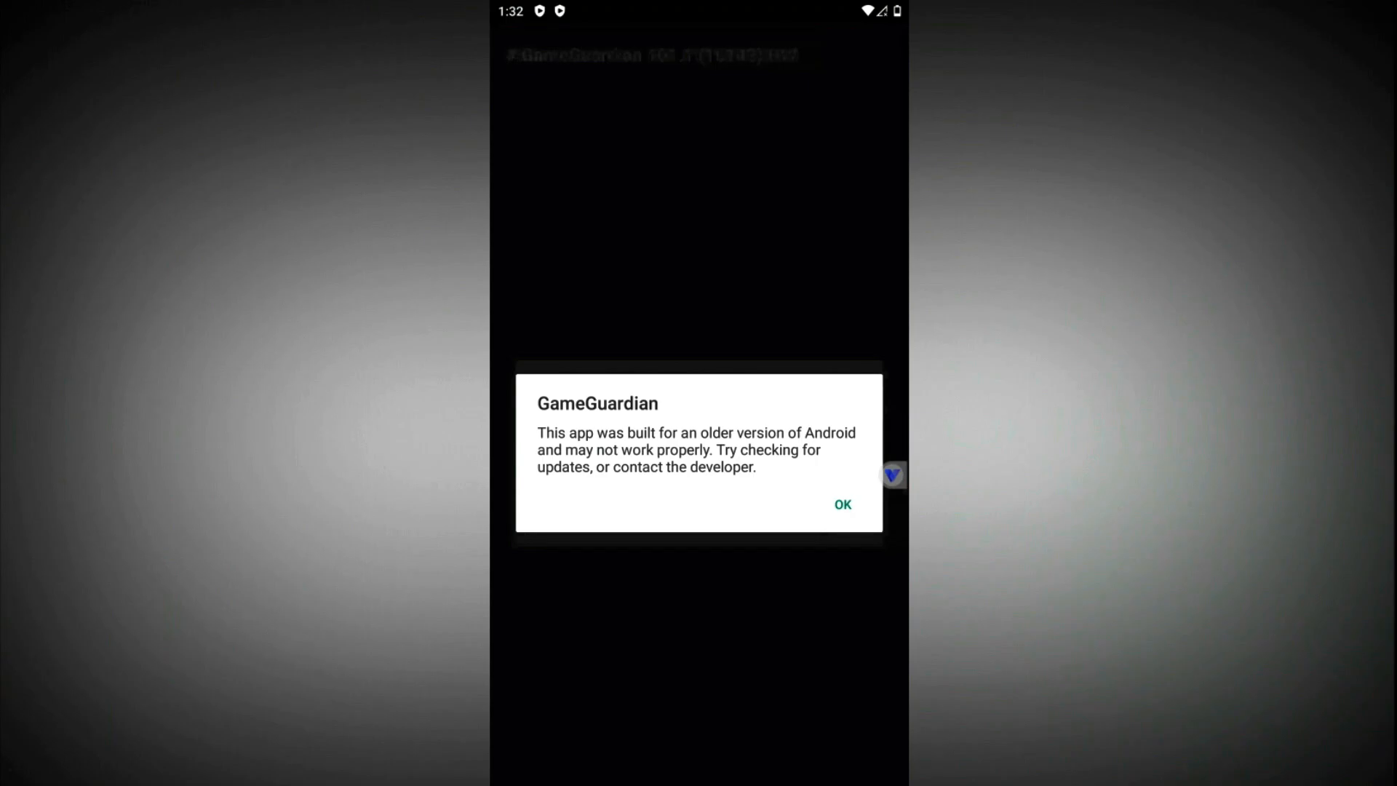
click(840, 504)
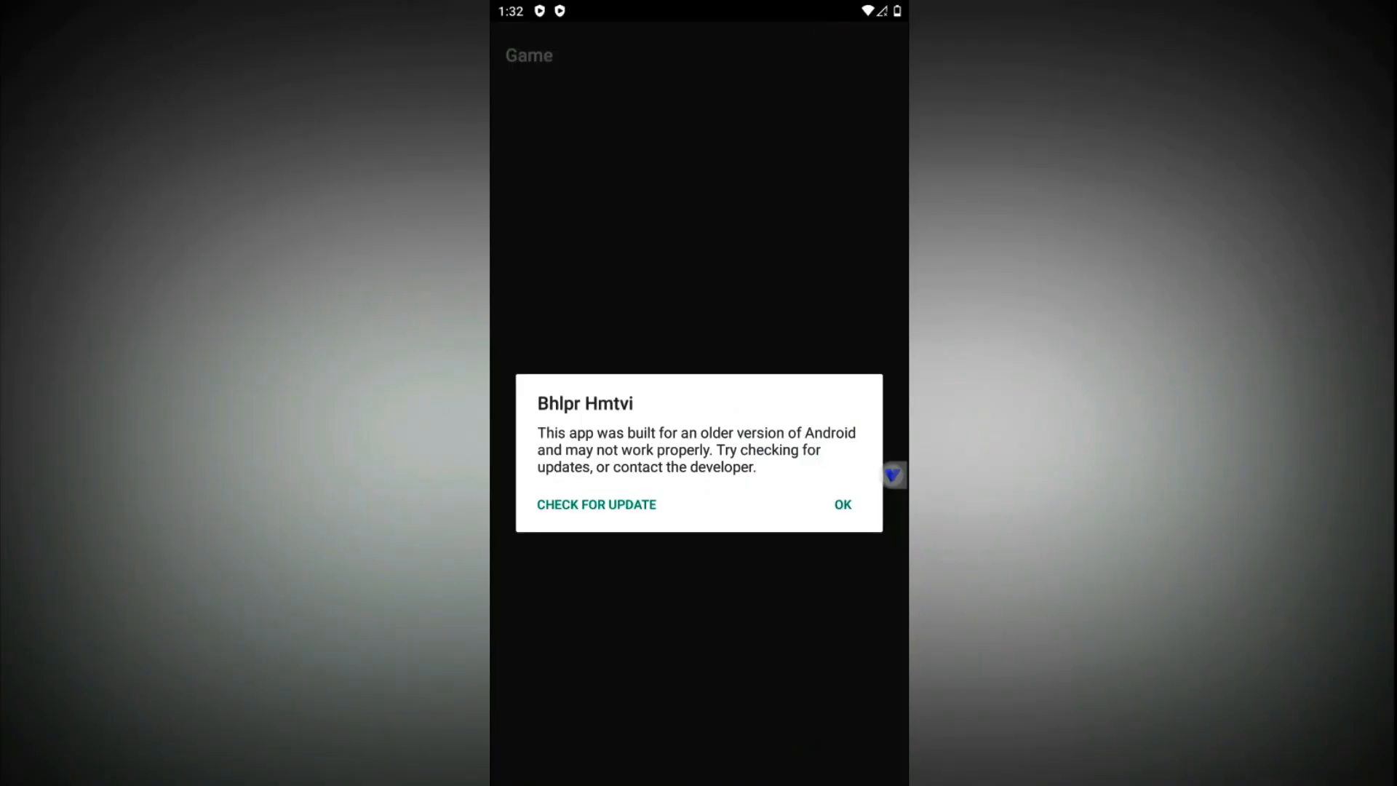
click(596, 504)
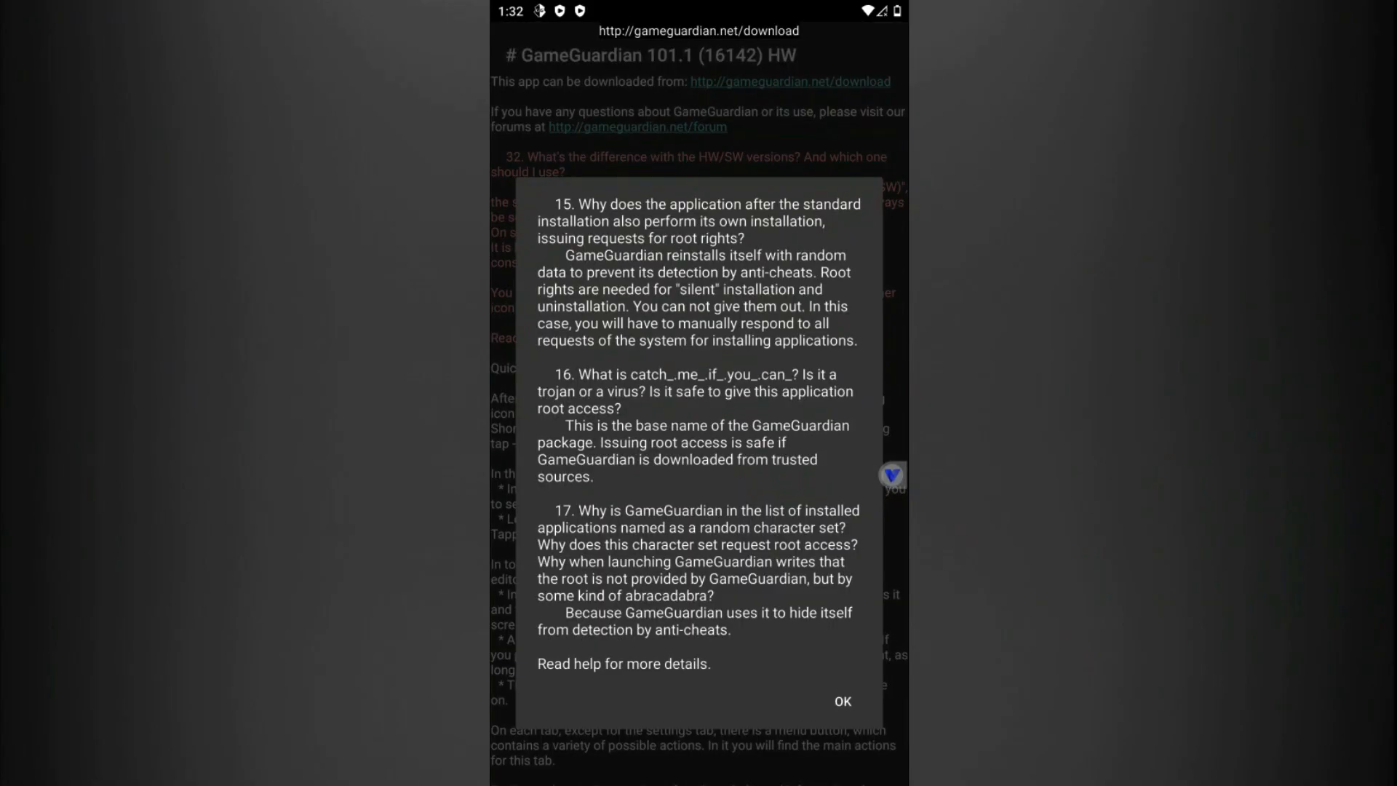
click(842, 701)
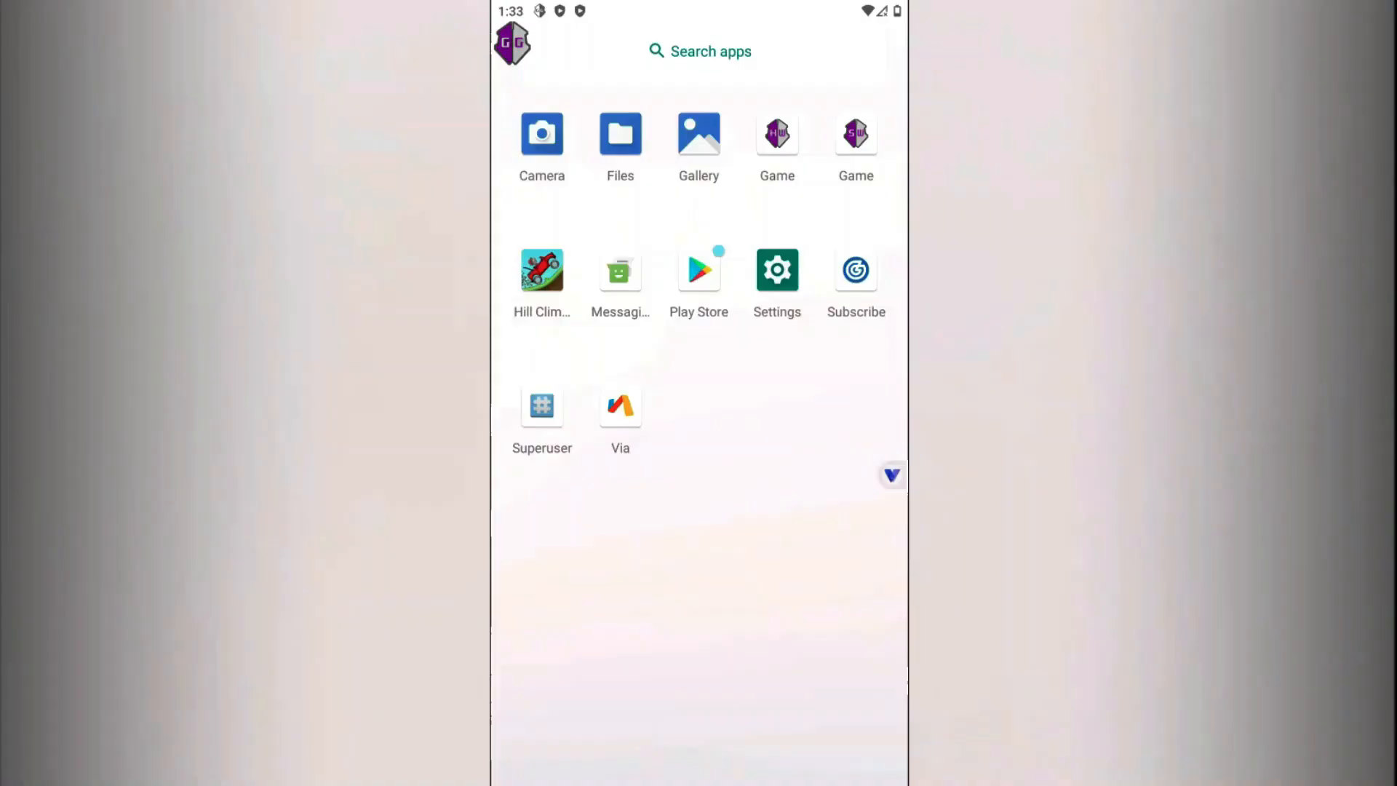
Start Hill Climb Racing and attach GameGuardian to process [3579] from the floating icon
click(541, 270)
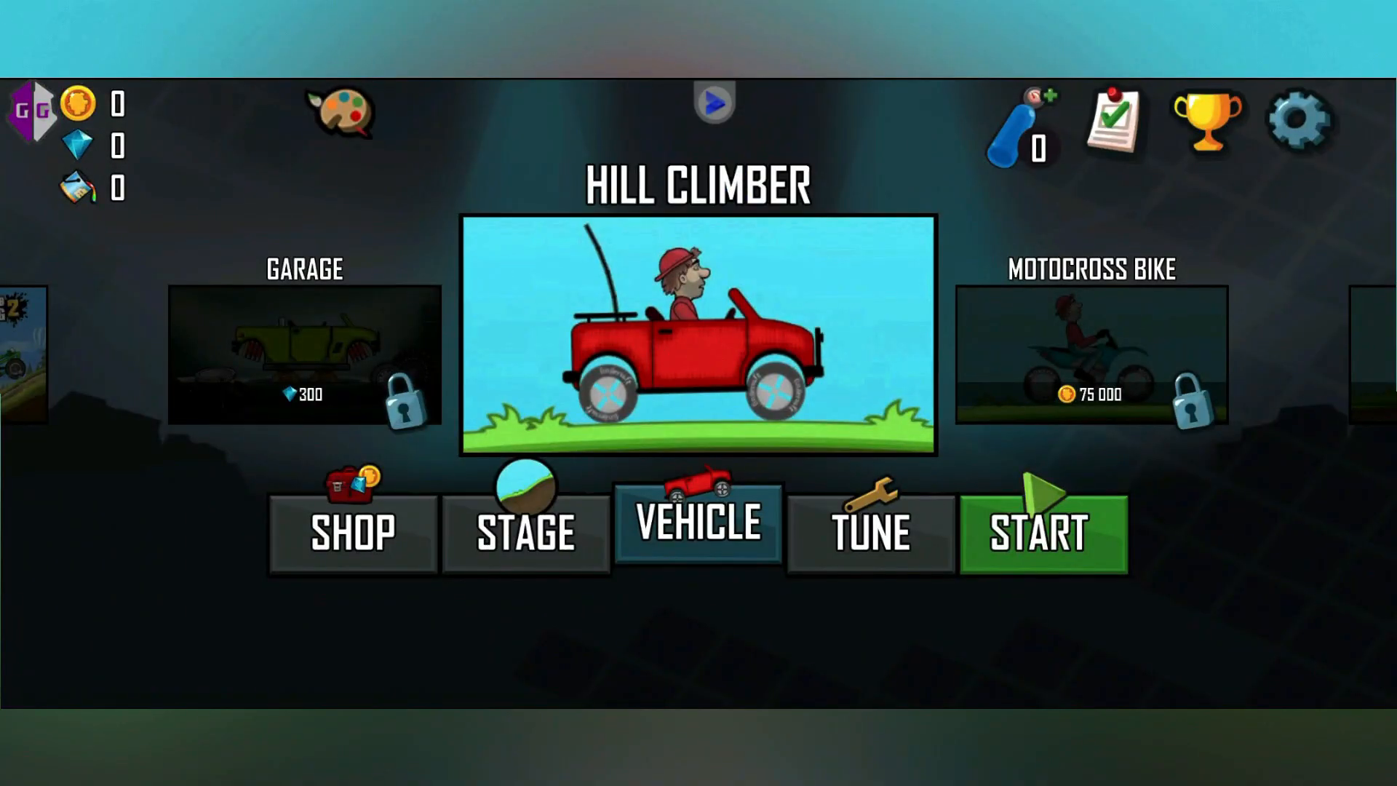
click(1040, 533)
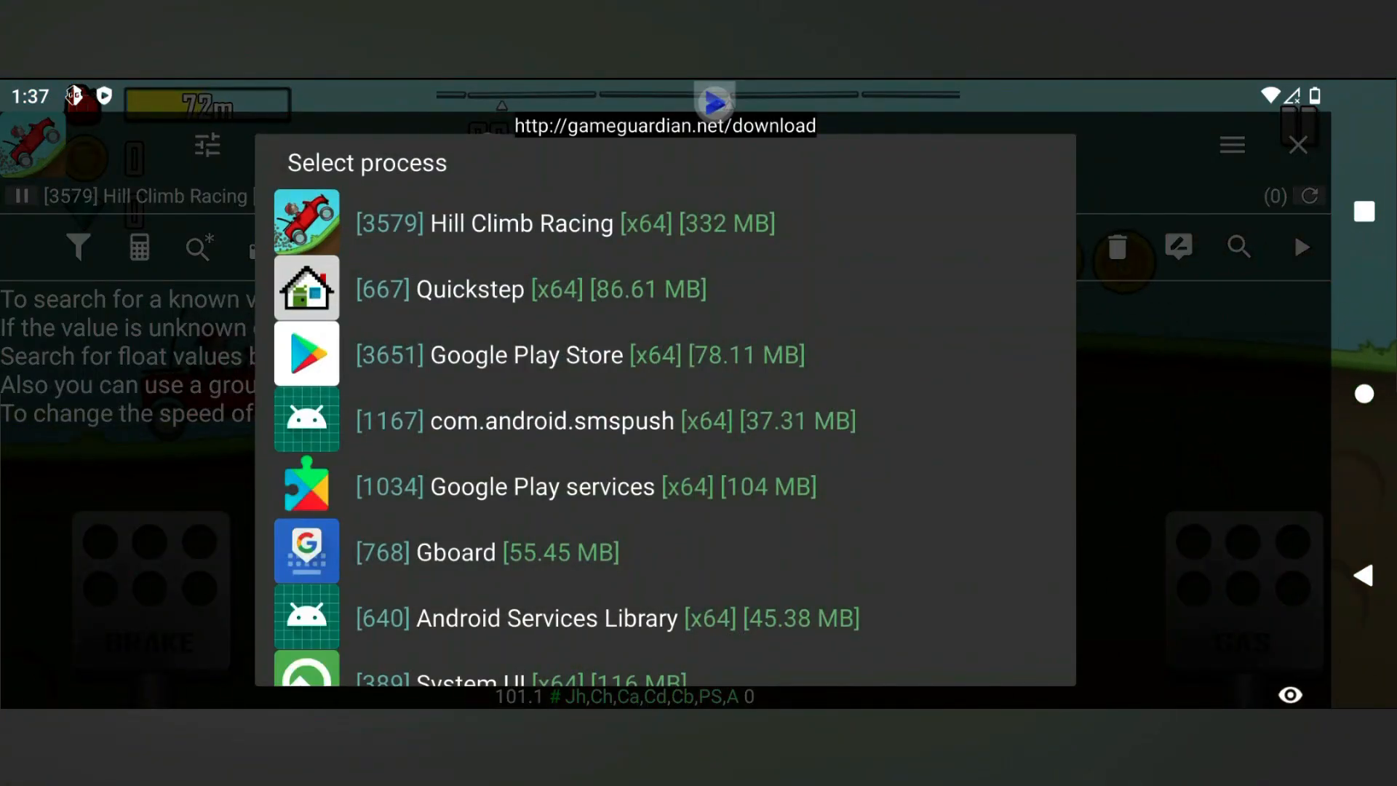
click(521, 223)
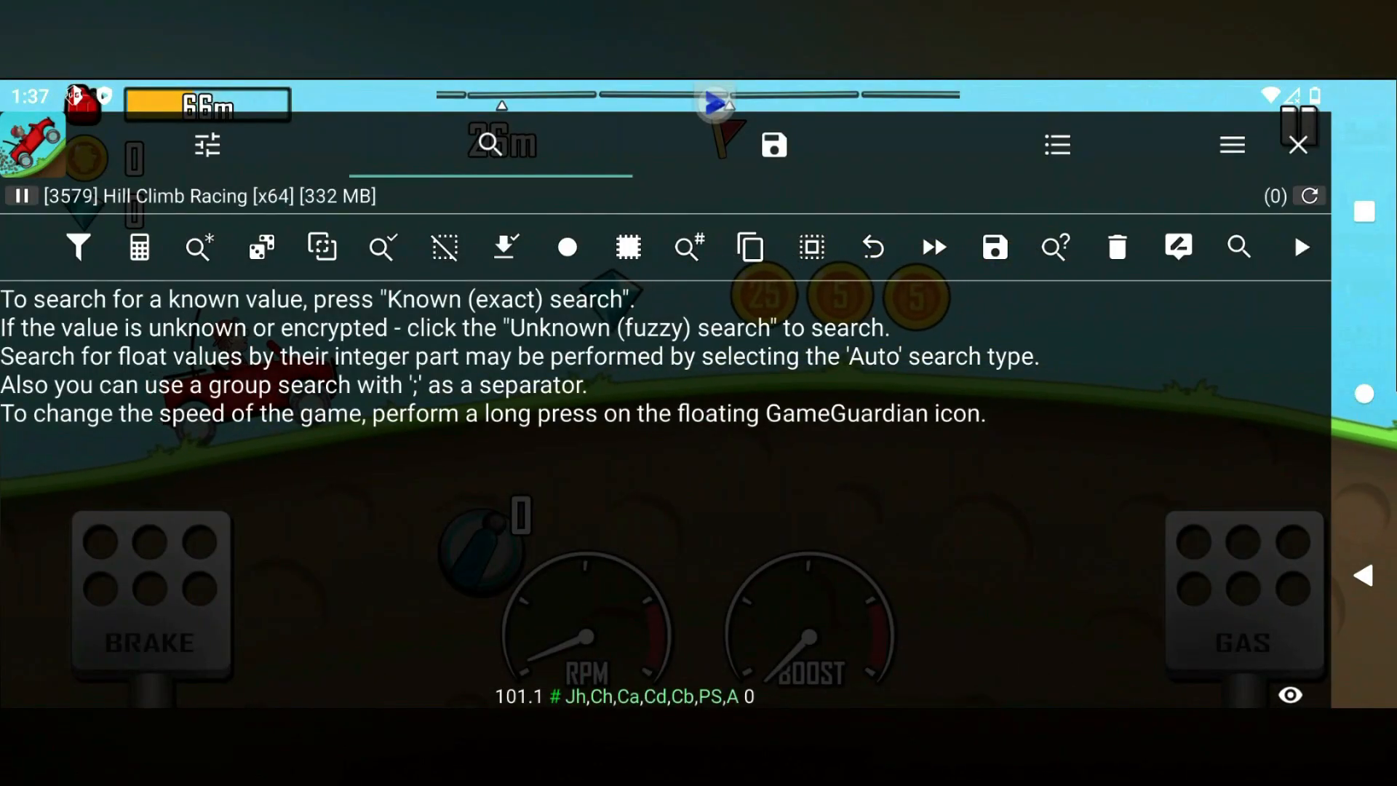